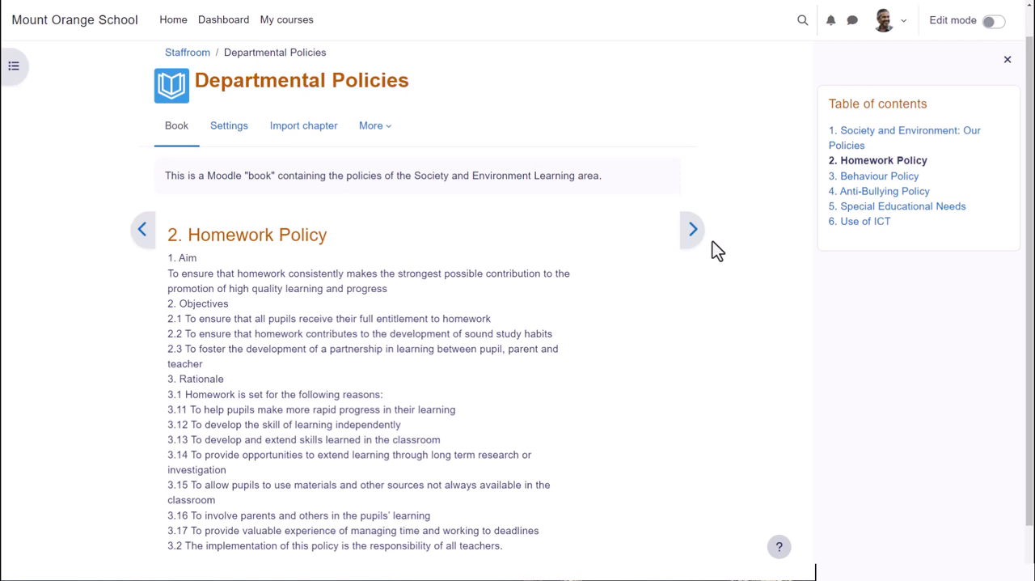
mouse_move(693, 229)
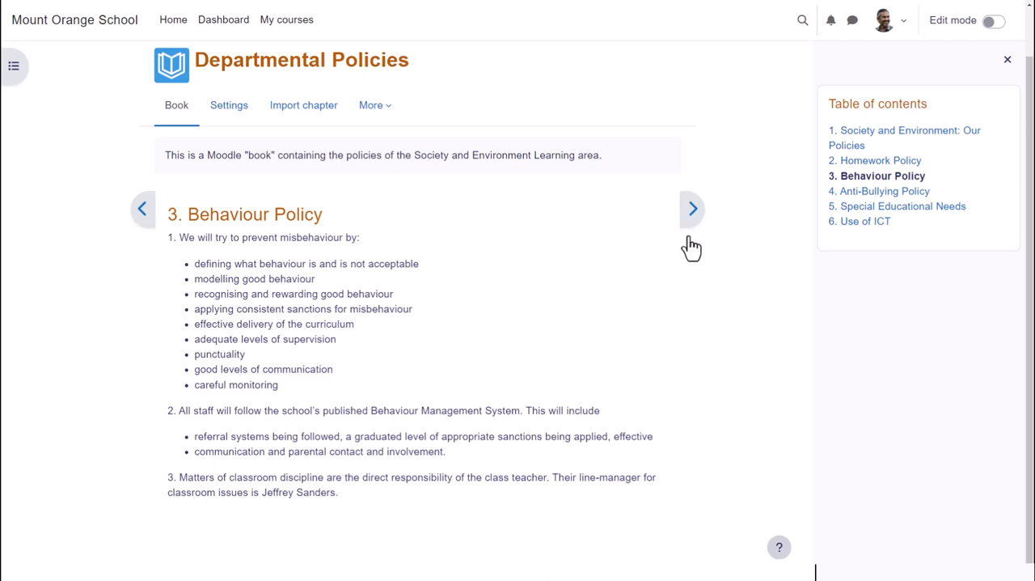
mouse_move(692, 243)
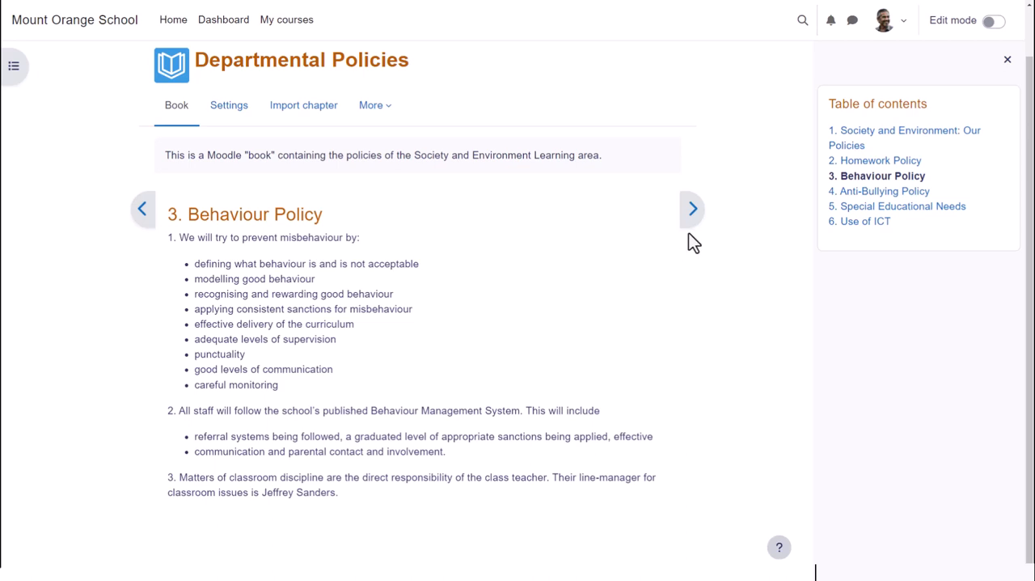
Page from the Homework Policy chapter to chapter 6, Use of ICT.
click(692, 208)
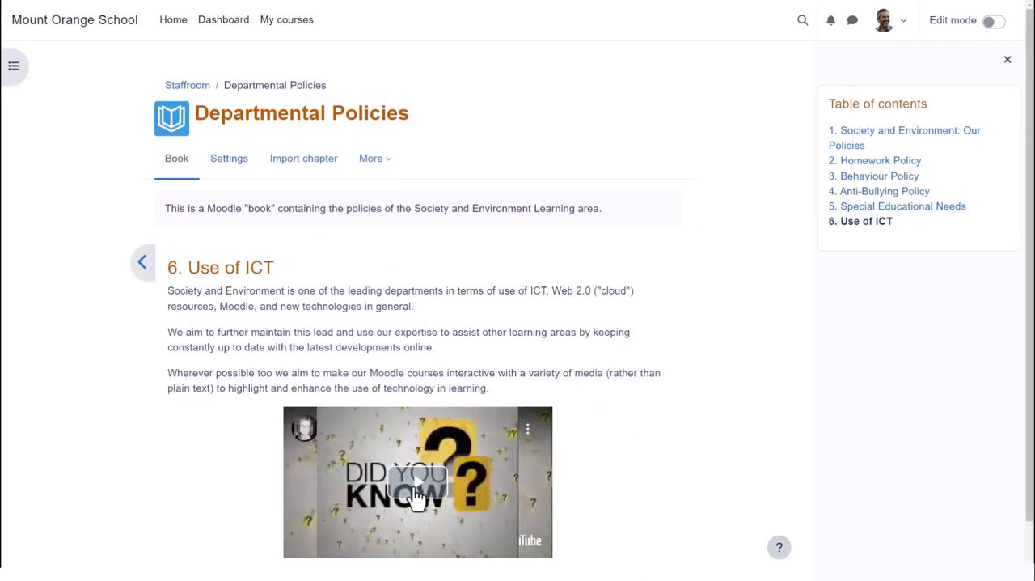
click(417, 481)
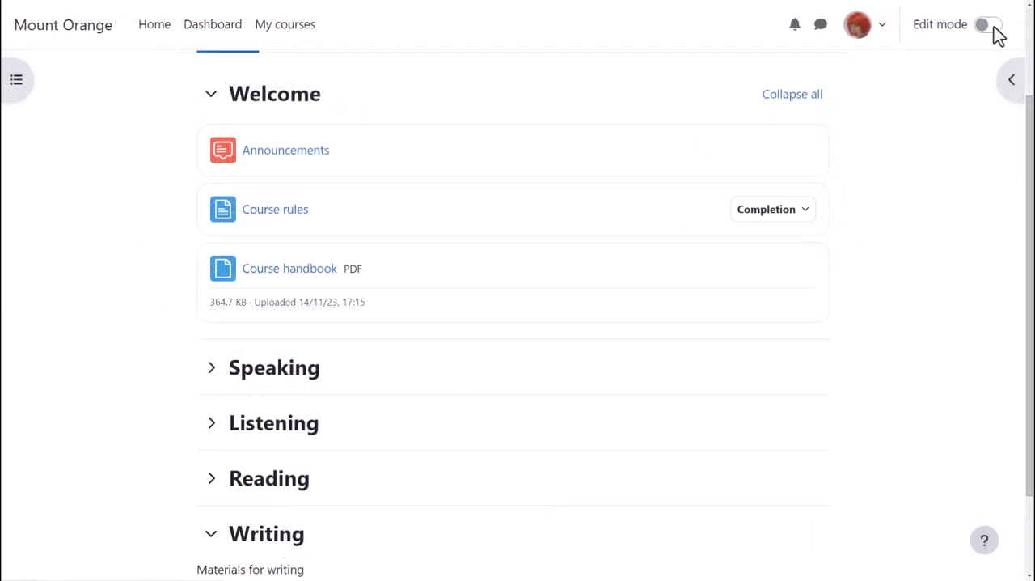
Turn on Edit mode for the Basic French course page.
click(988, 25)
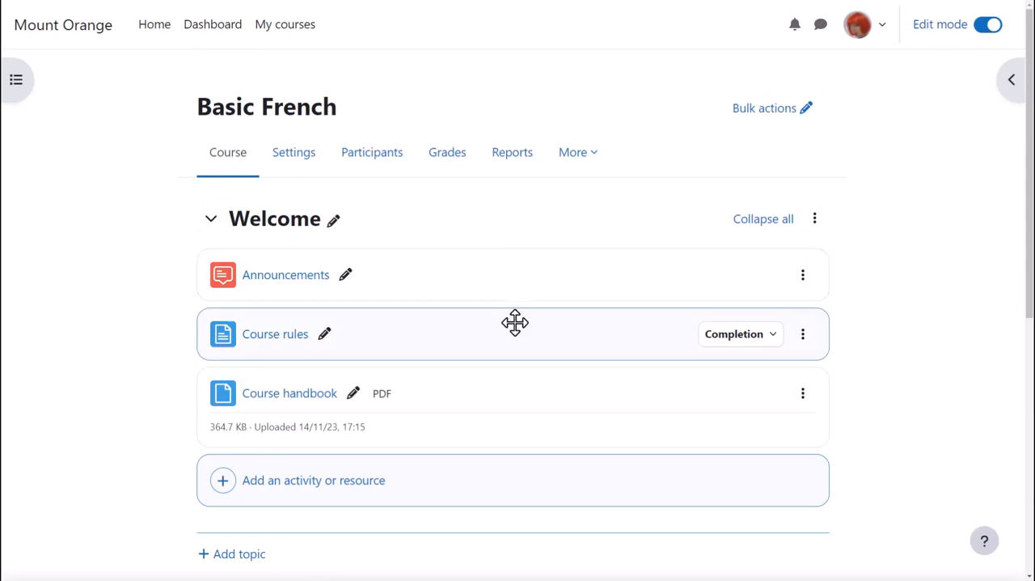
mouse_move(536, 494)
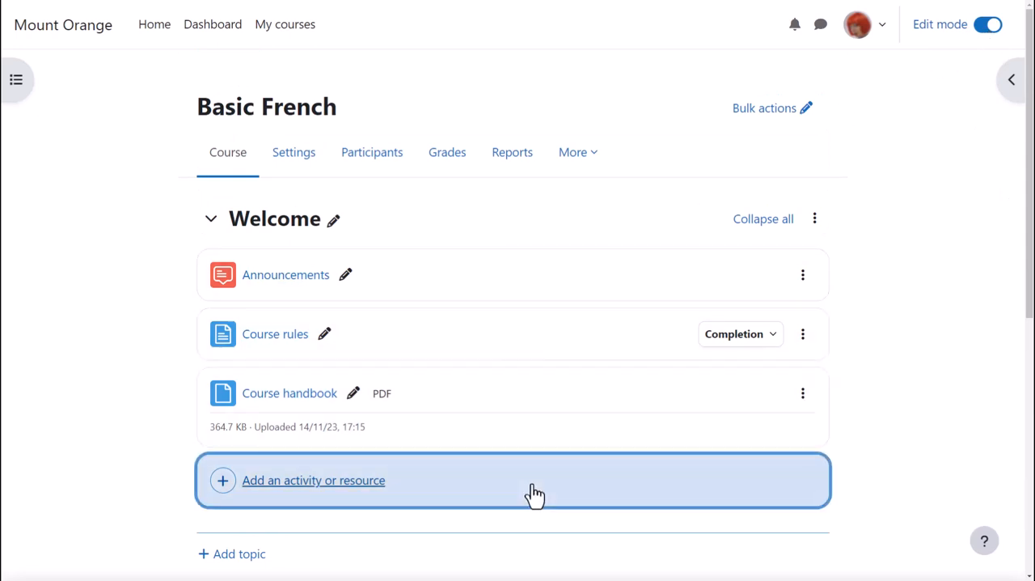
Pick Book from the activity chooser after viewing its info, and begin adding it.
click(313, 479)
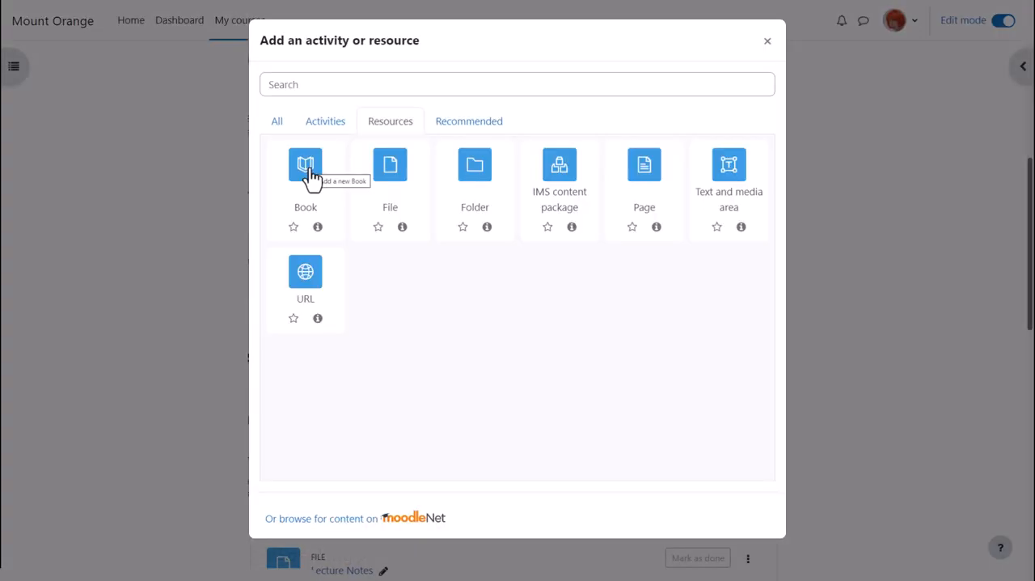
mouse_move(311, 180)
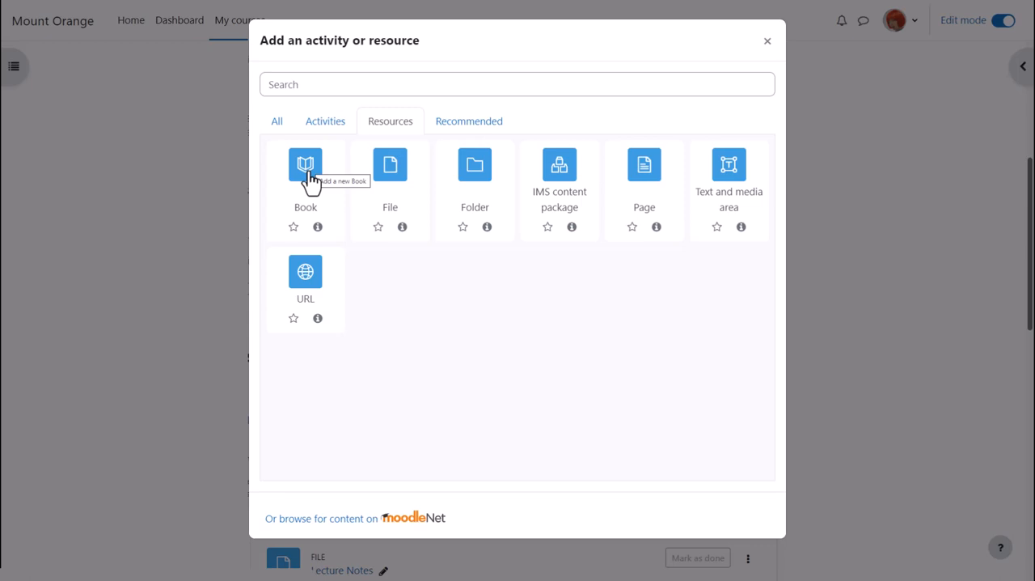
mouse_move(307, 221)
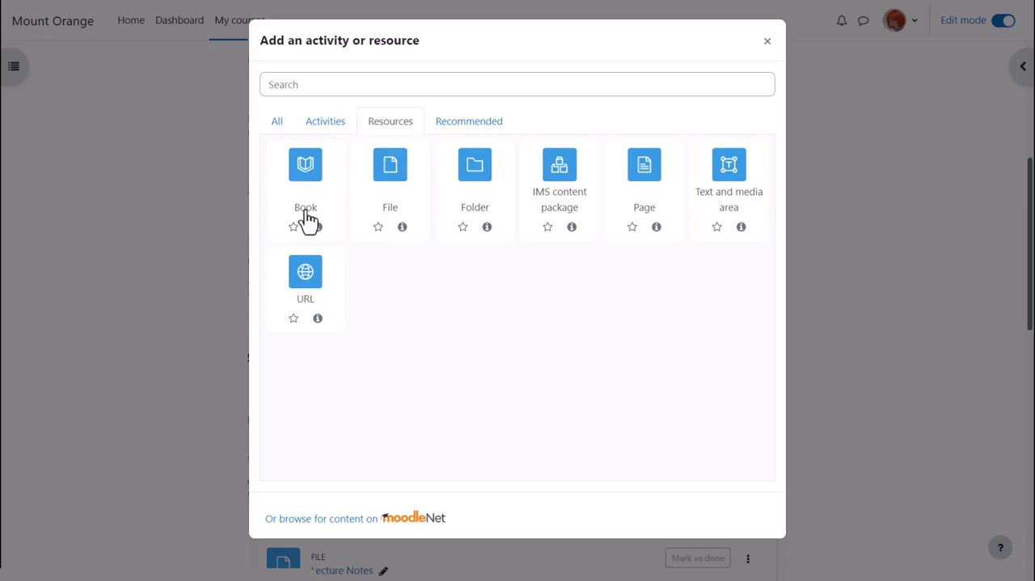
click(305, 164)
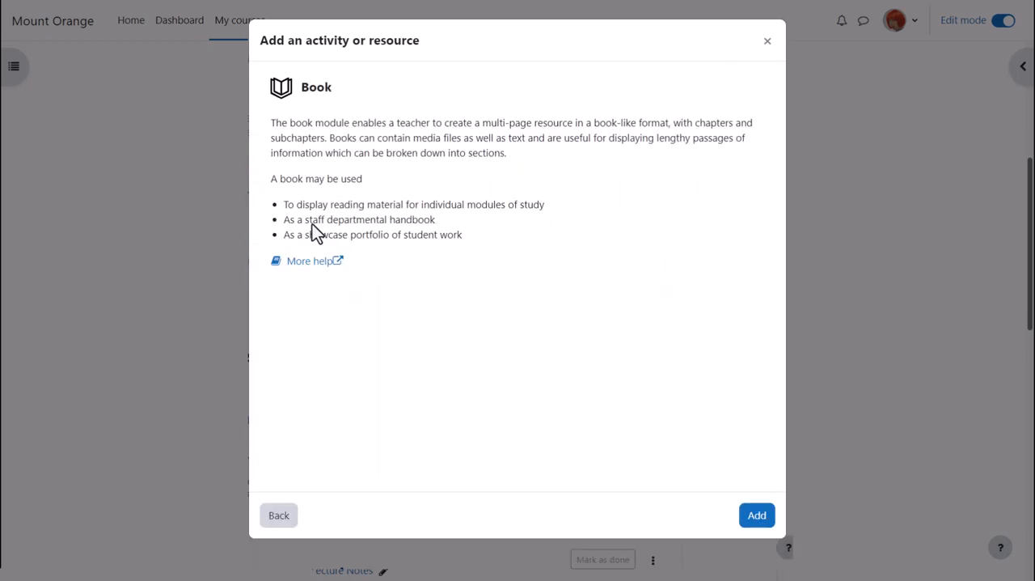
mouse_move(741, 508)
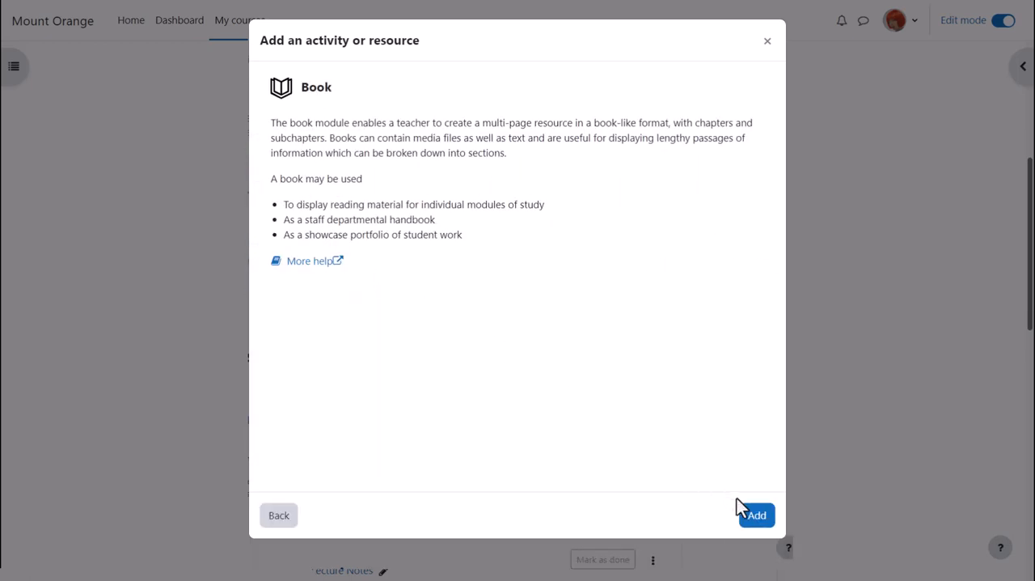
mouse_move(757, 515)
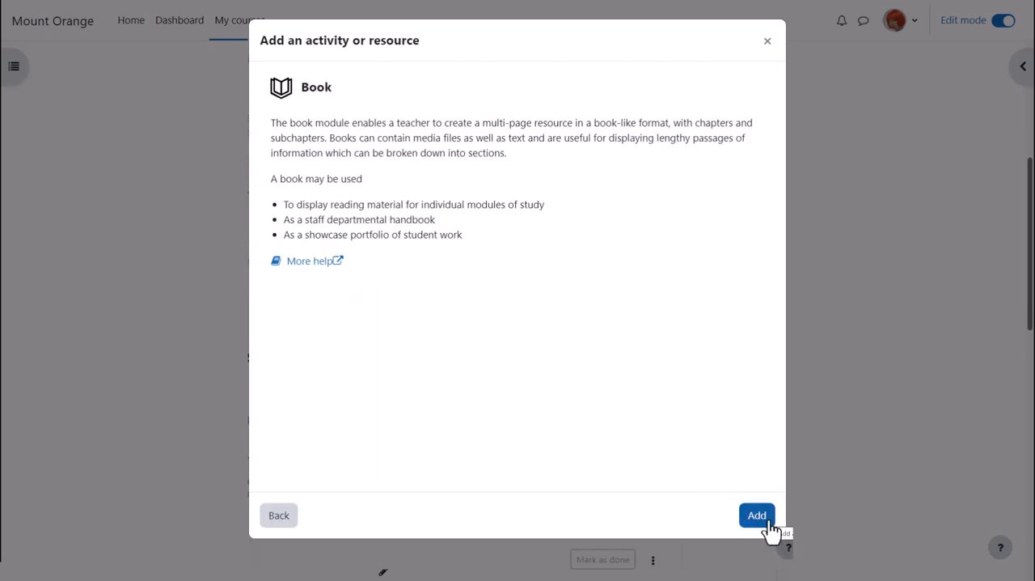
click(757, 515)
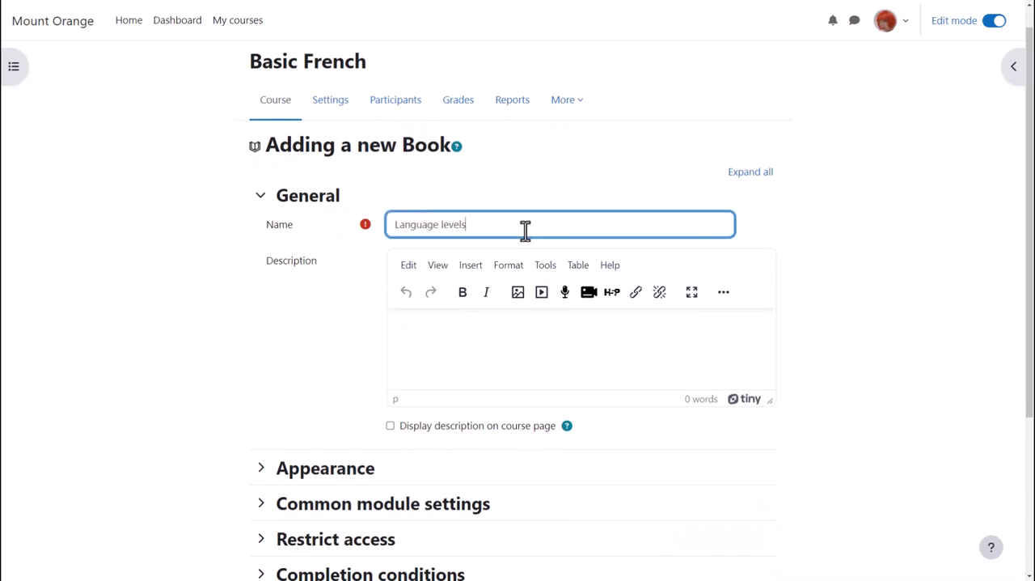
Enter the description 'Learn about your language levels here.'.
text(Learn about your language l)
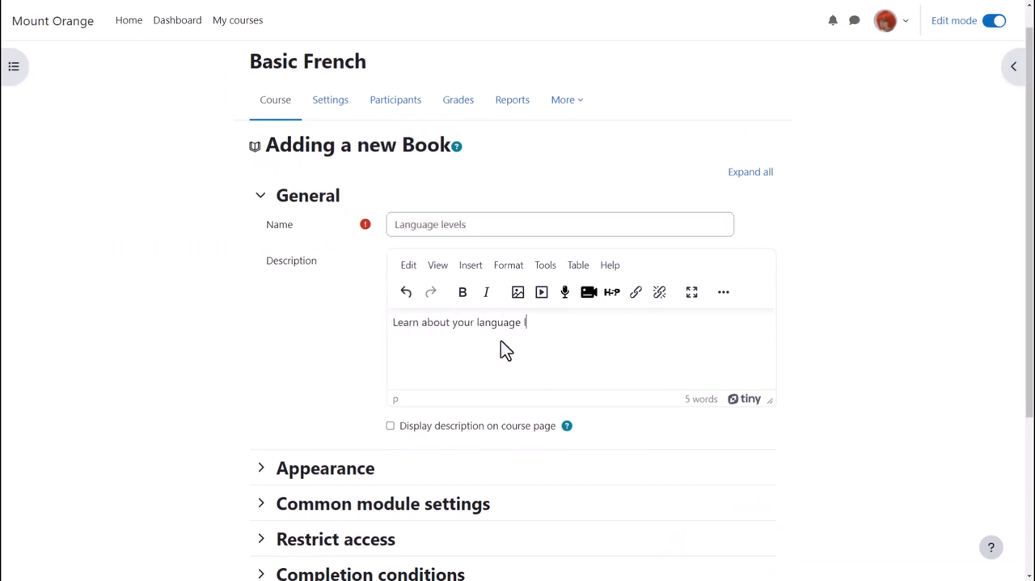
text(levels here.)
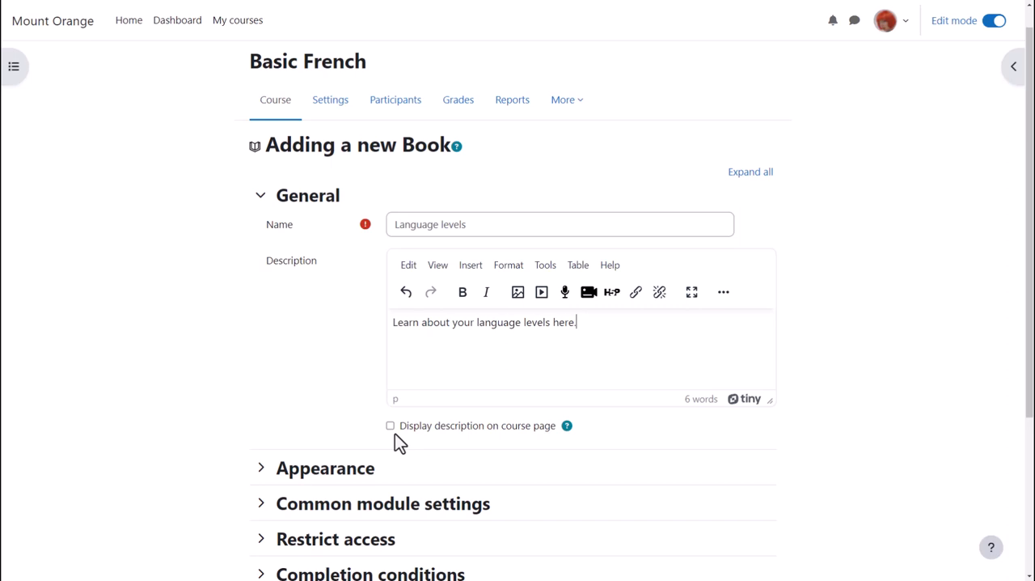
scroll(down, 3)
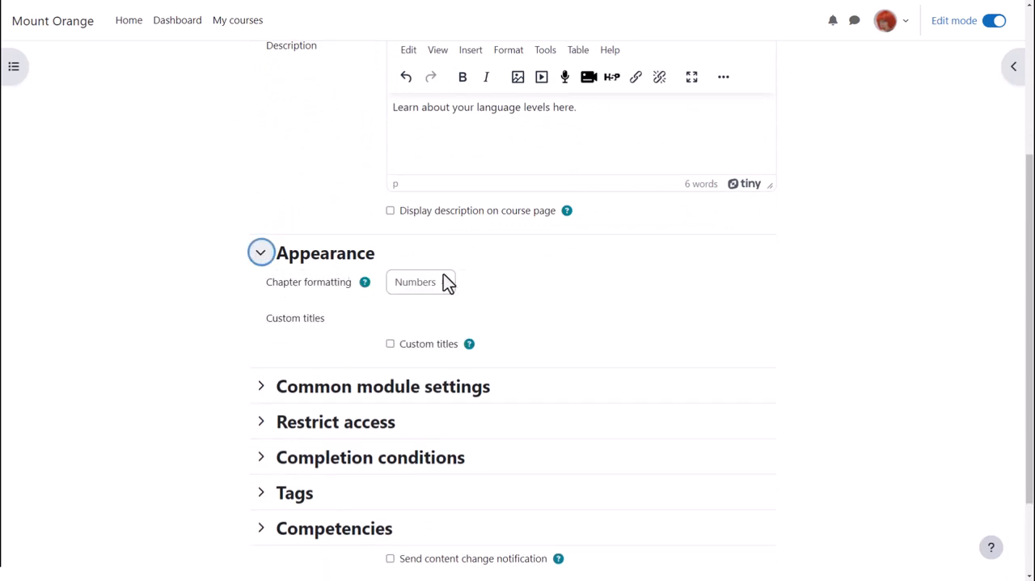
Set the book's chapter formatting to Numbers and collapse Appearance.
click(420, 282)
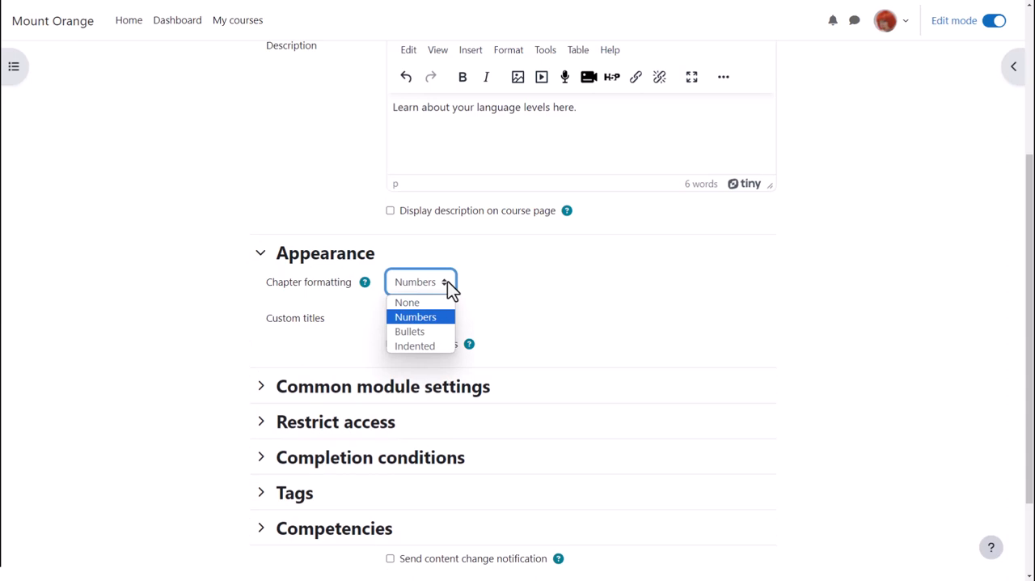
mouse_move(443, 318)
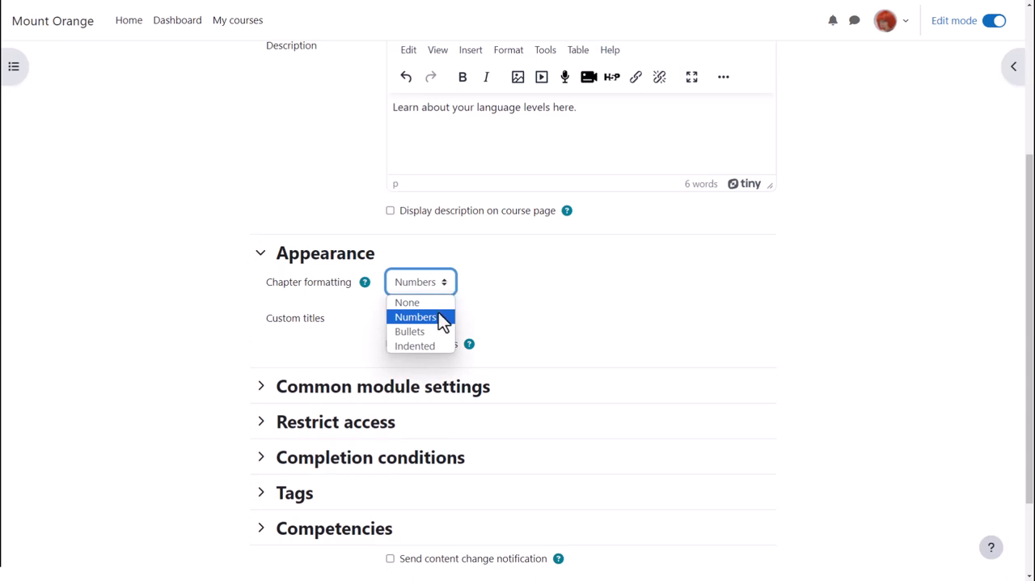
click(260, 253)
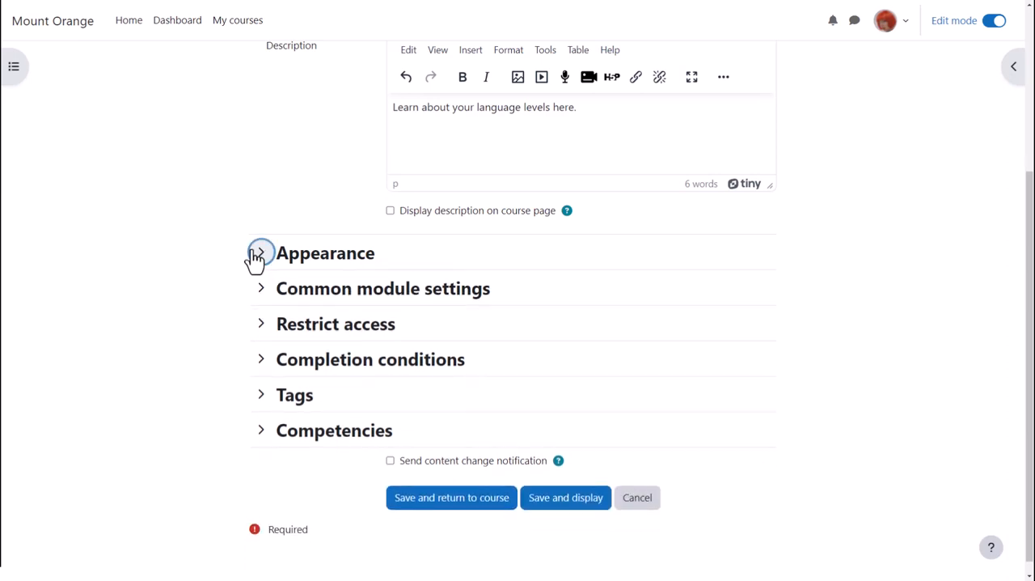
Set the book's completion conditions to 'Add requirements' and collapse the section.
click(261, 359)
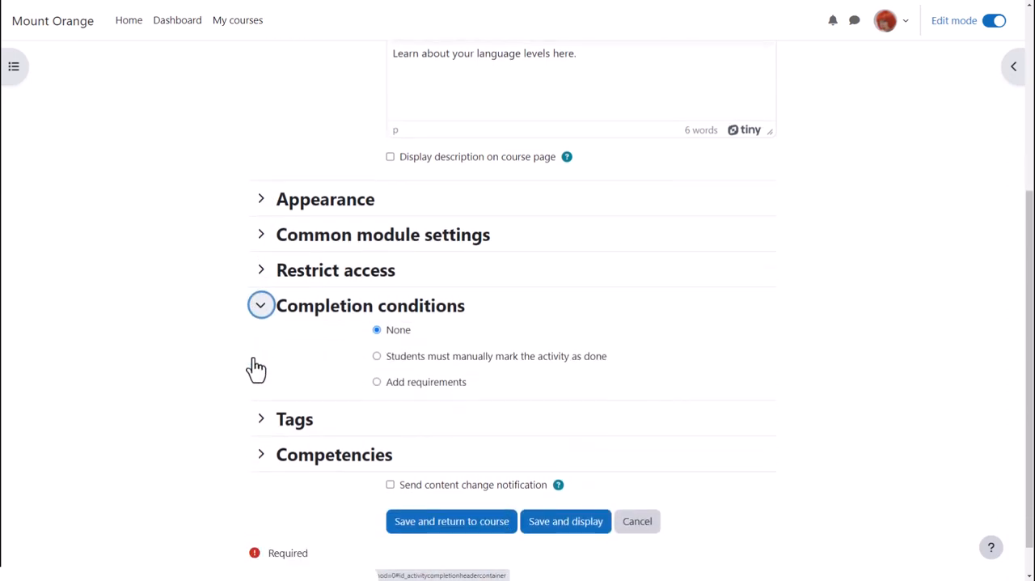
mouse_move(380, 366)
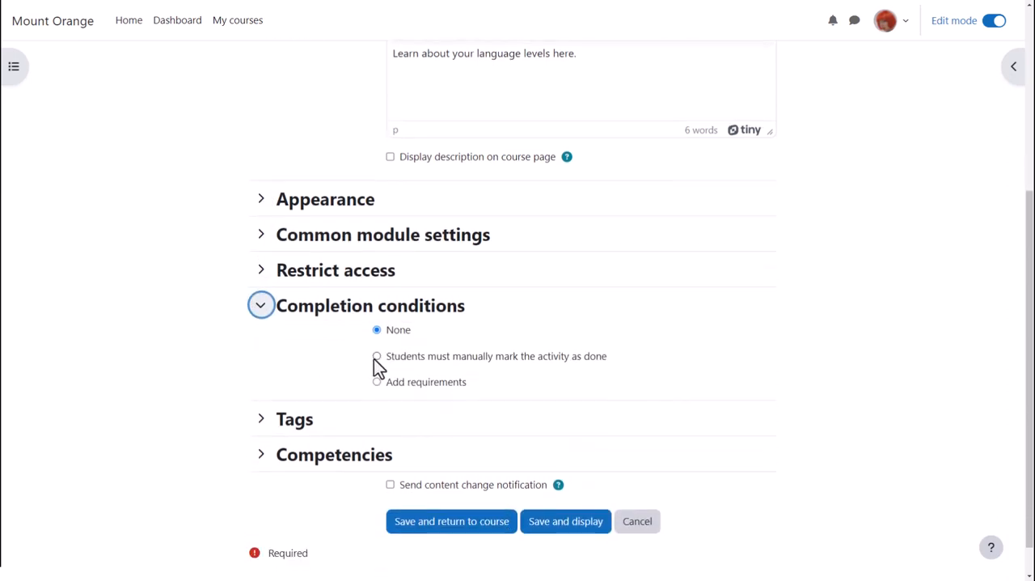
click(377, 356)
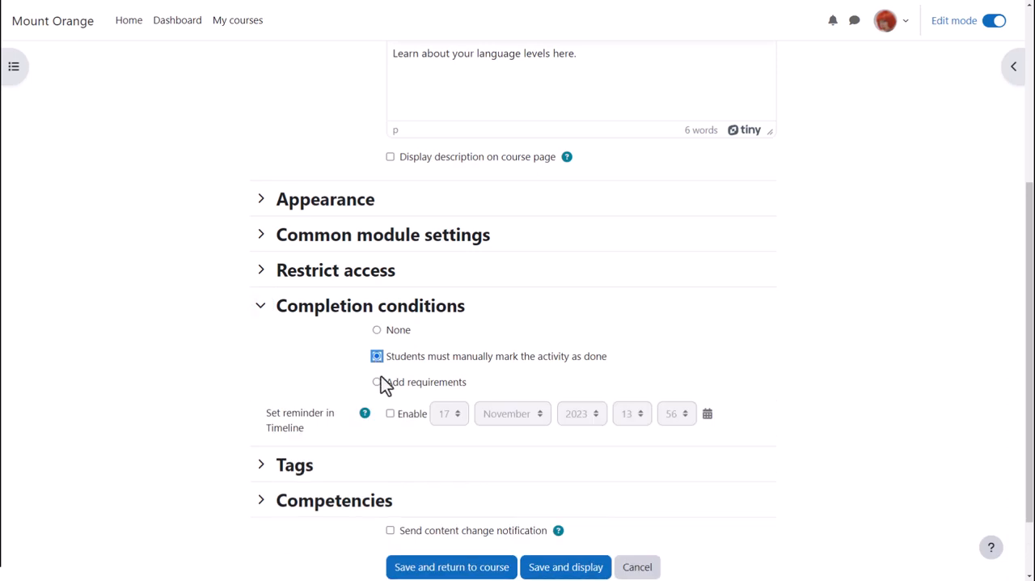
click(376, 381)
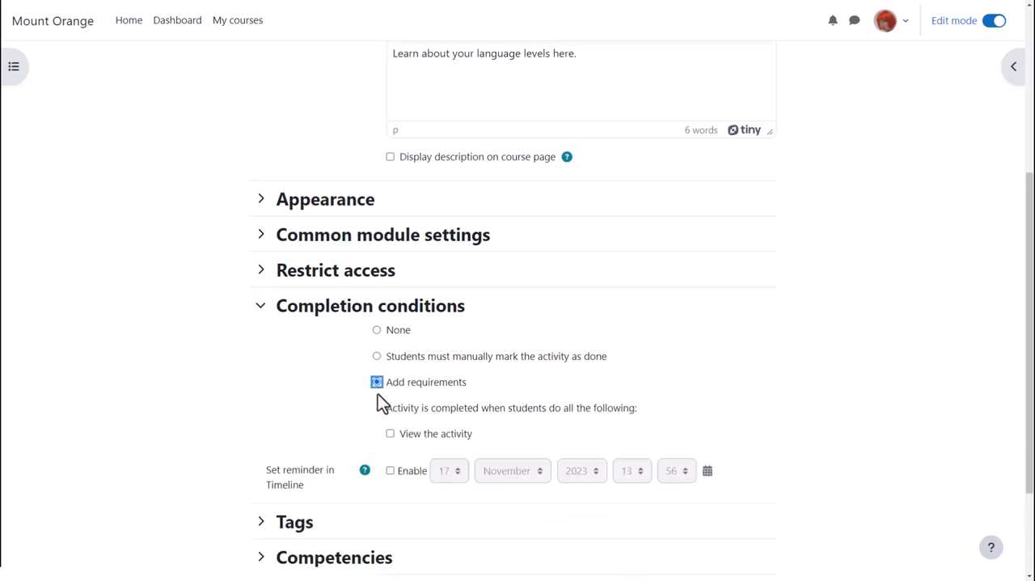
mouse_move(396, 452)
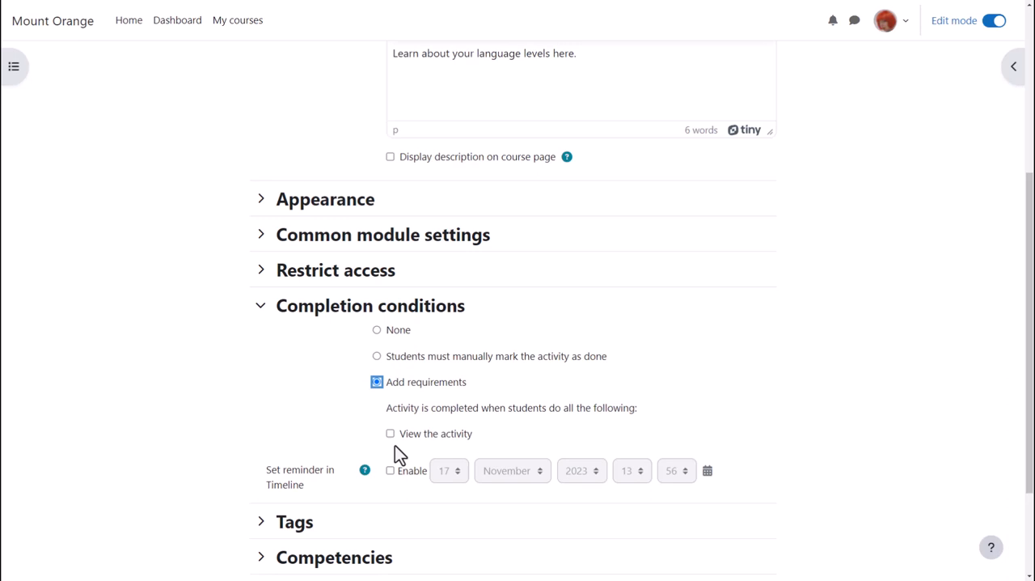
click(260, 305)
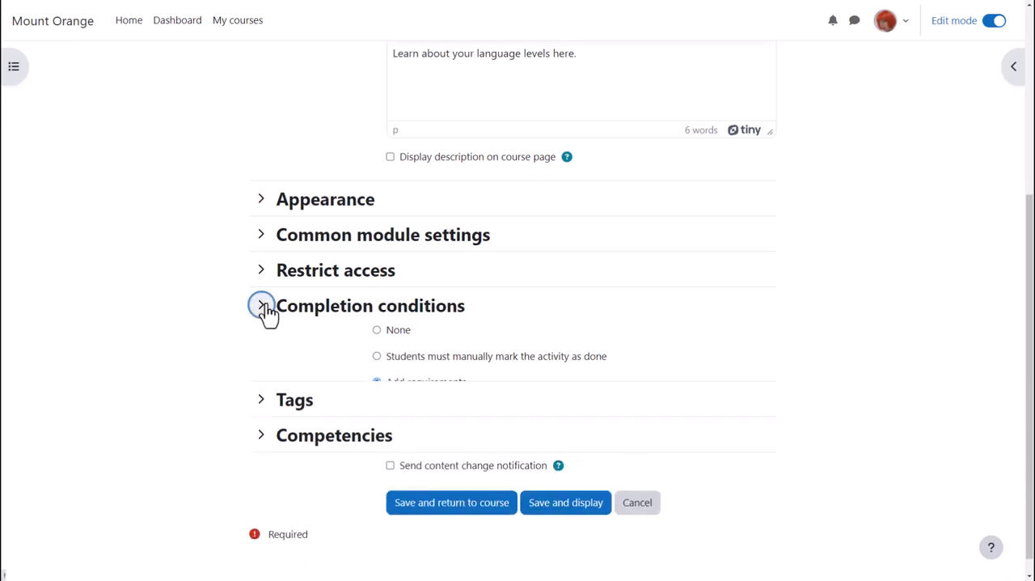
click(261, 305)
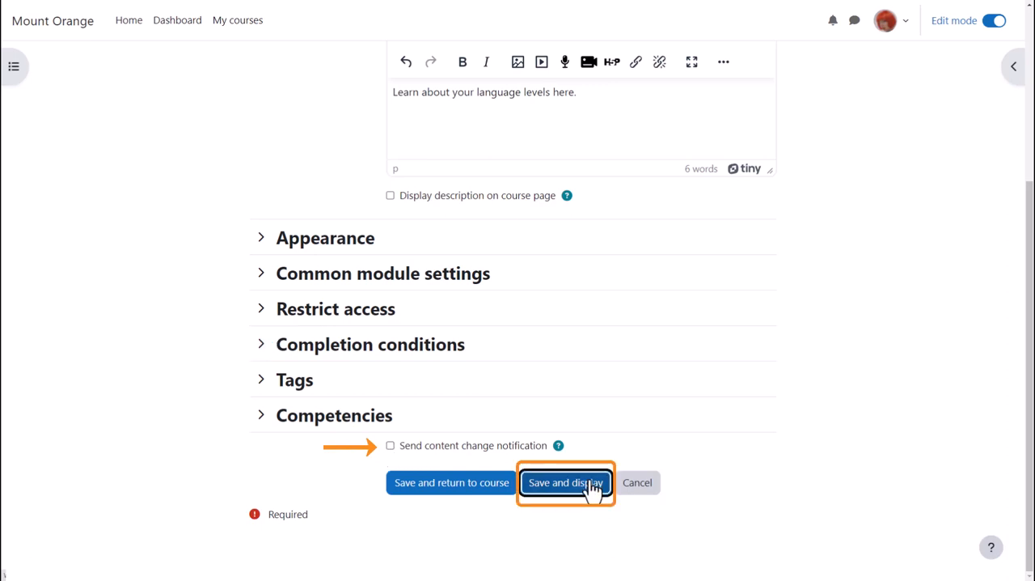
Save the book and its first chapter, 'About this book', on CEFR levels.
click(565, 482)
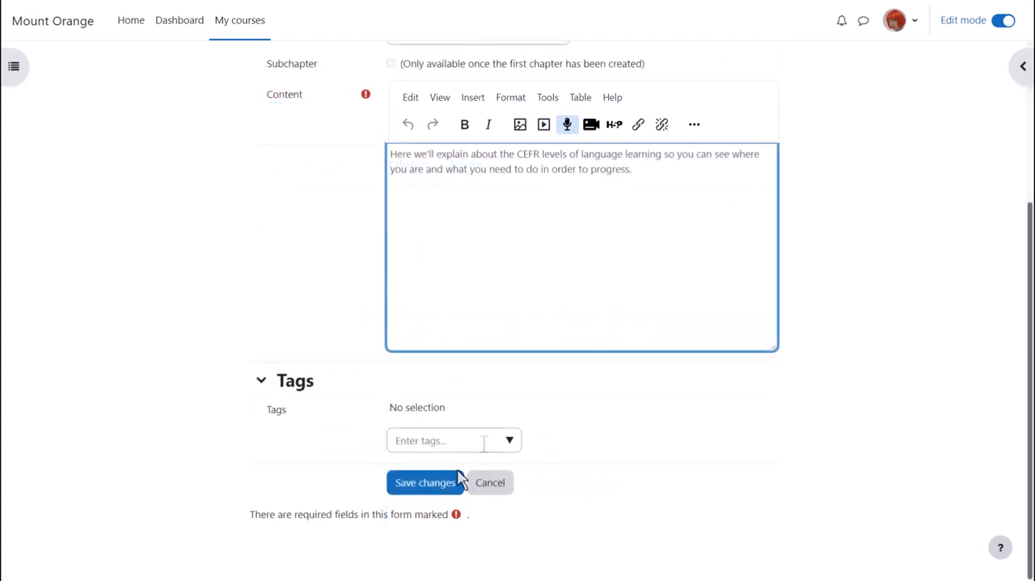
mouse_move(425, 482)
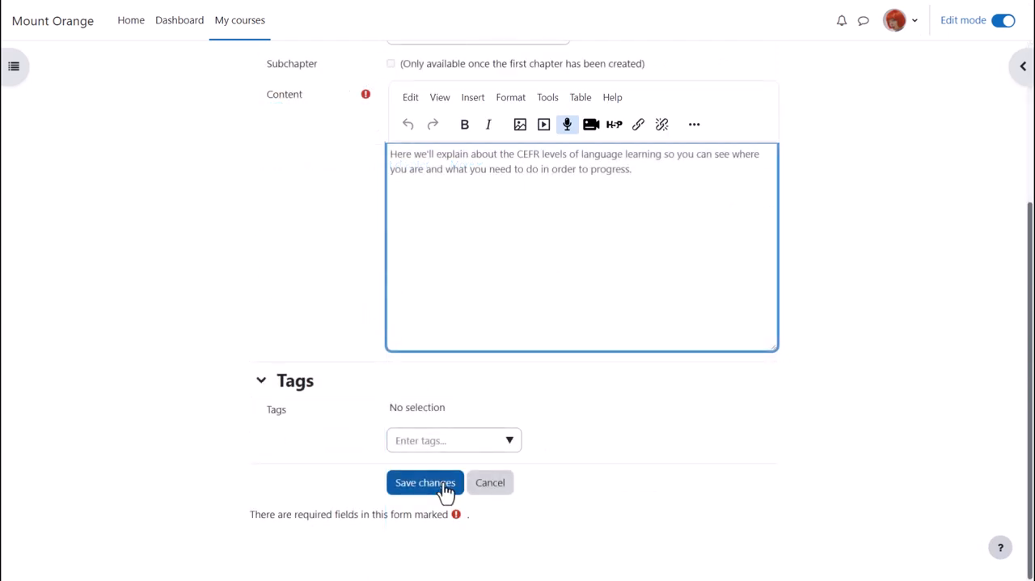
click(424, 482)
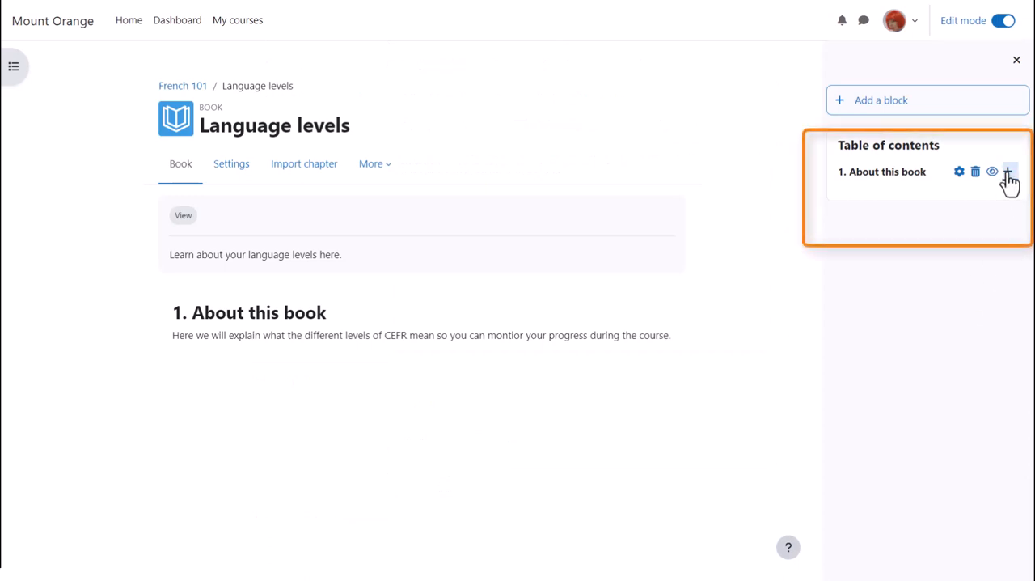
Add chapter 'A1' after 'About this book', listing A1 abilities.
click(1008, 172)
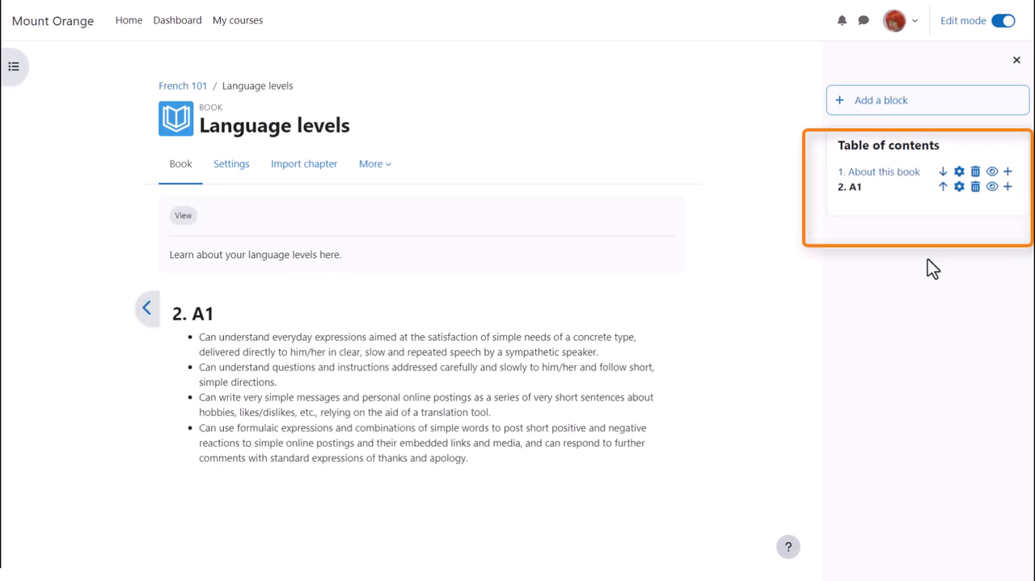
mouse_move(943, 186)
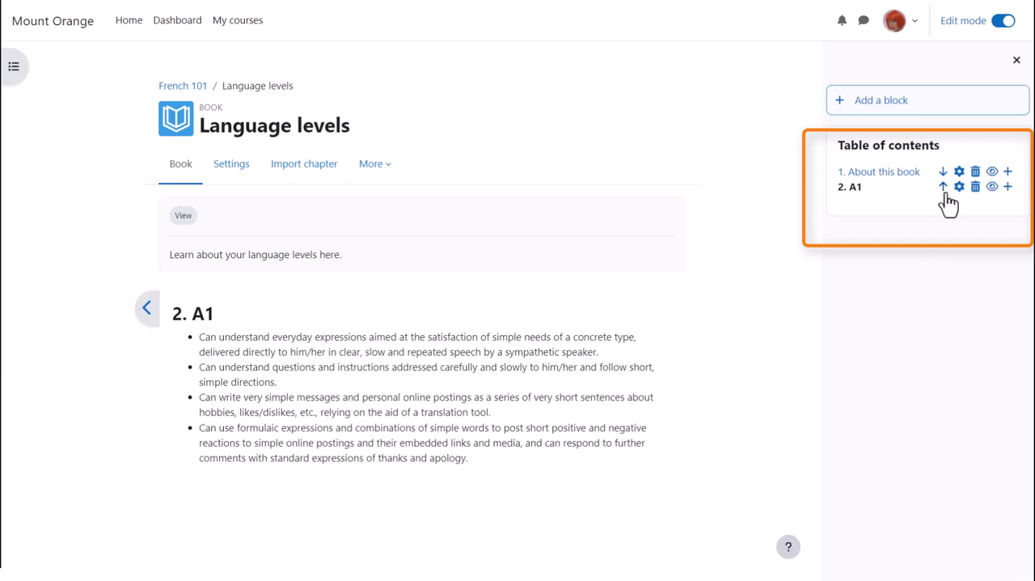
mouse_move(943, 187)
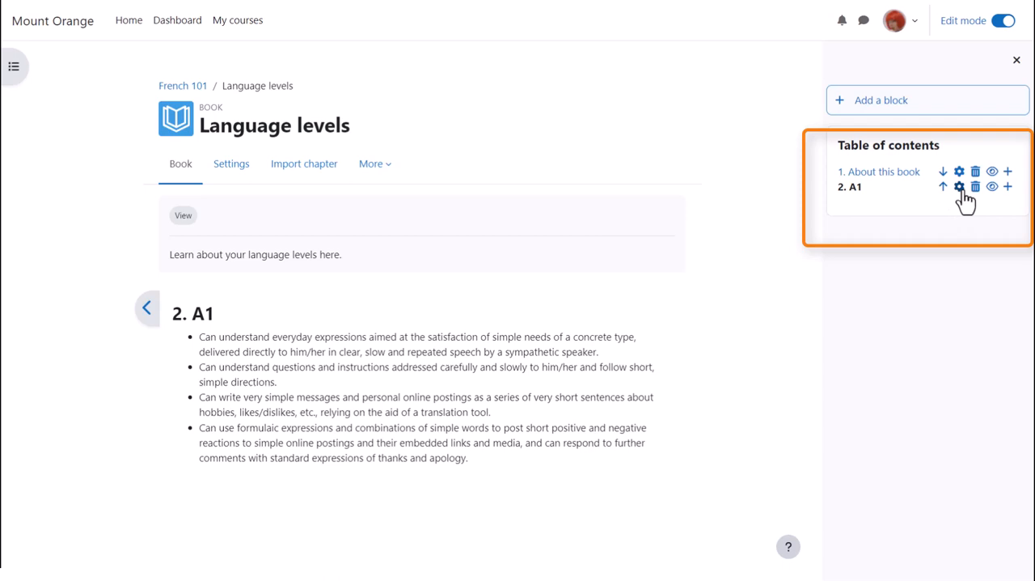
mouse_move(969, 205)
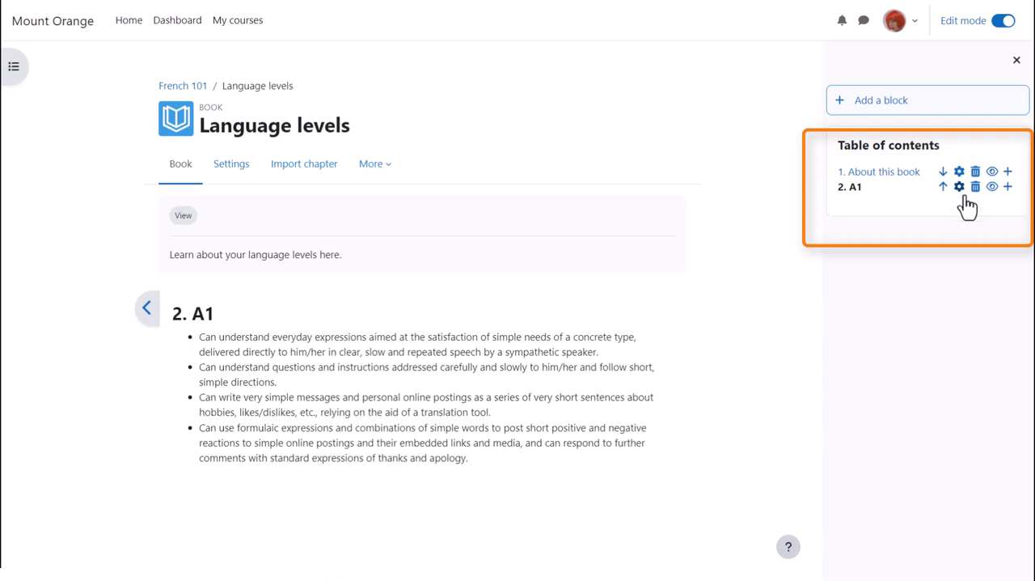
mouse_move(975, 186)
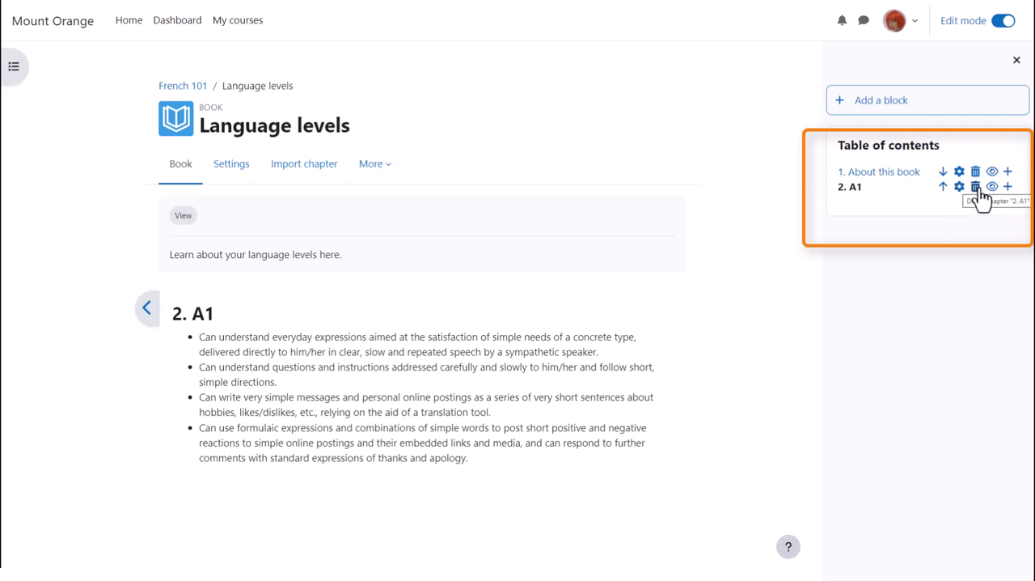
mouse_move(996, 204)
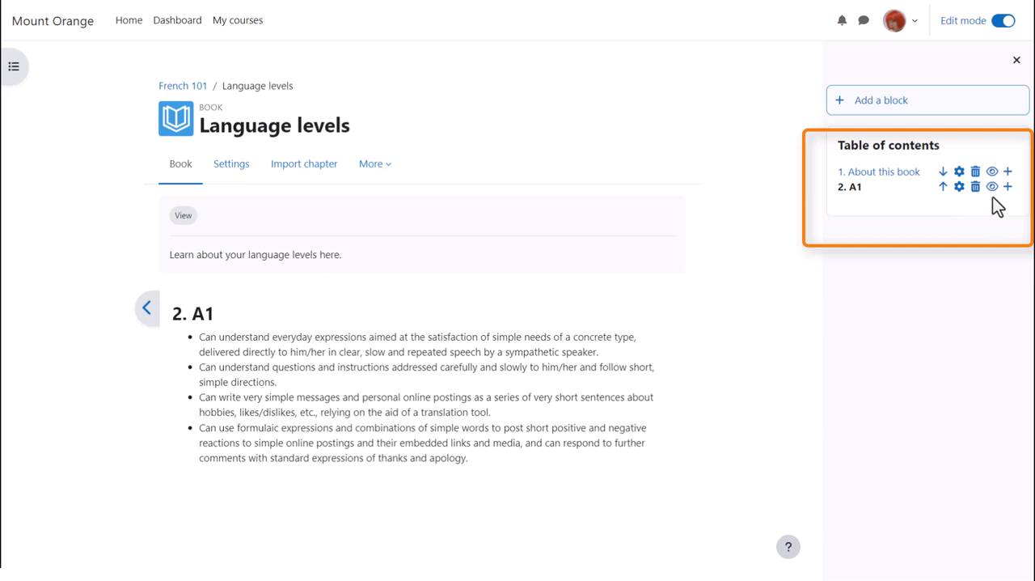
mouse_move(993, 187)
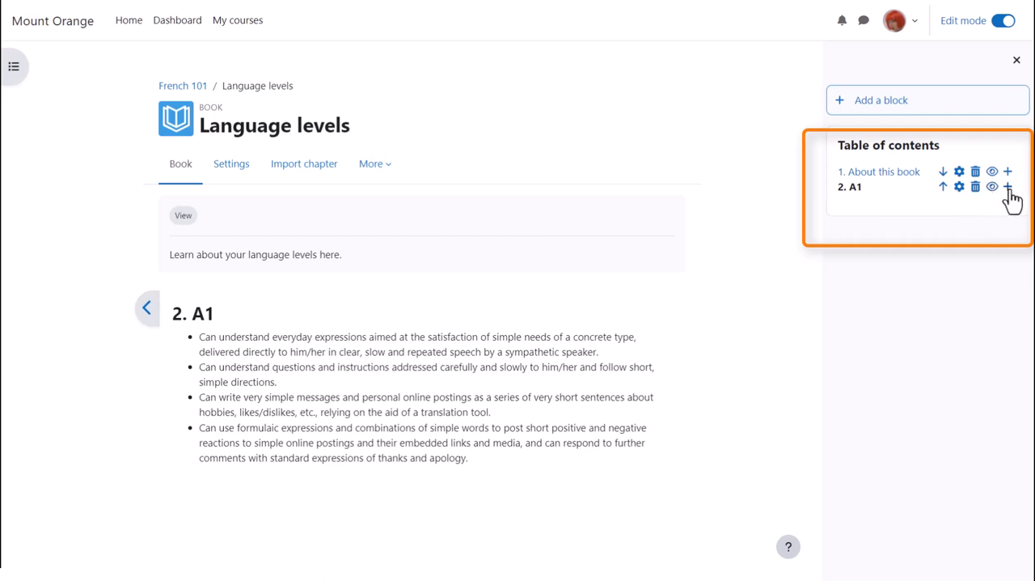
mouse_move(1009, 187)
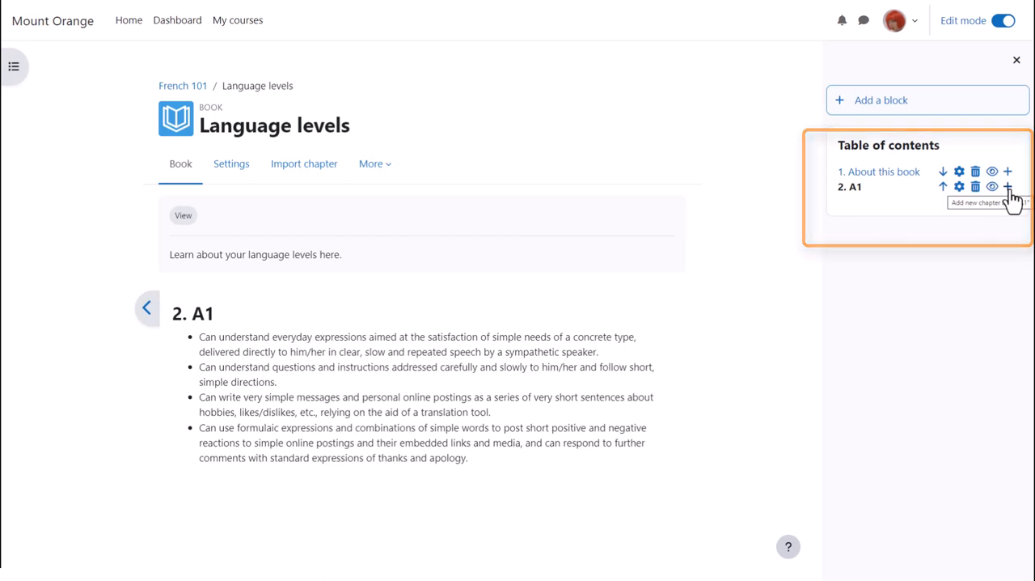
Add chapters A2, B1, B2, C1 and C2 after A1.
click(374, 164)
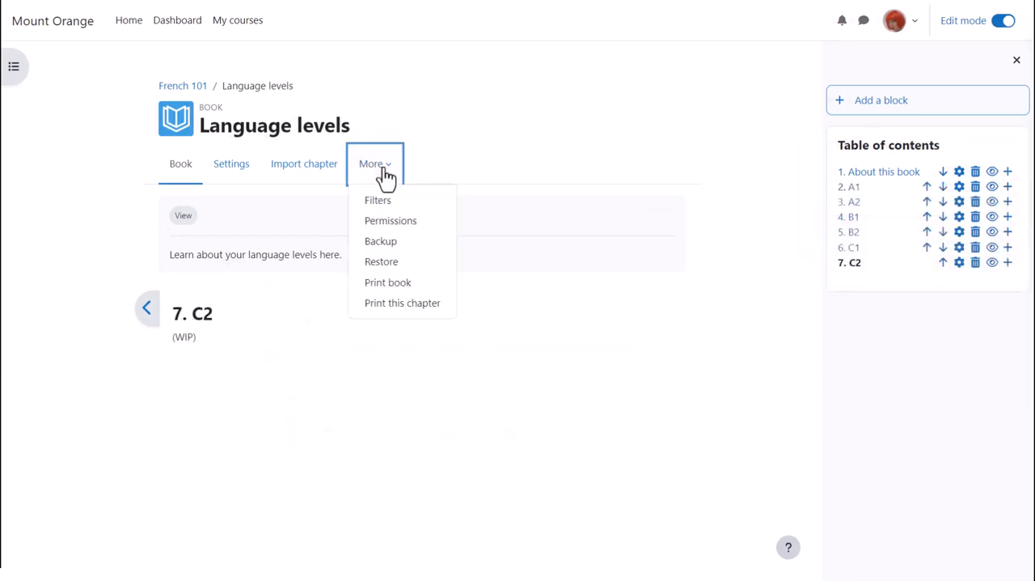
mouse_move(380, 261)
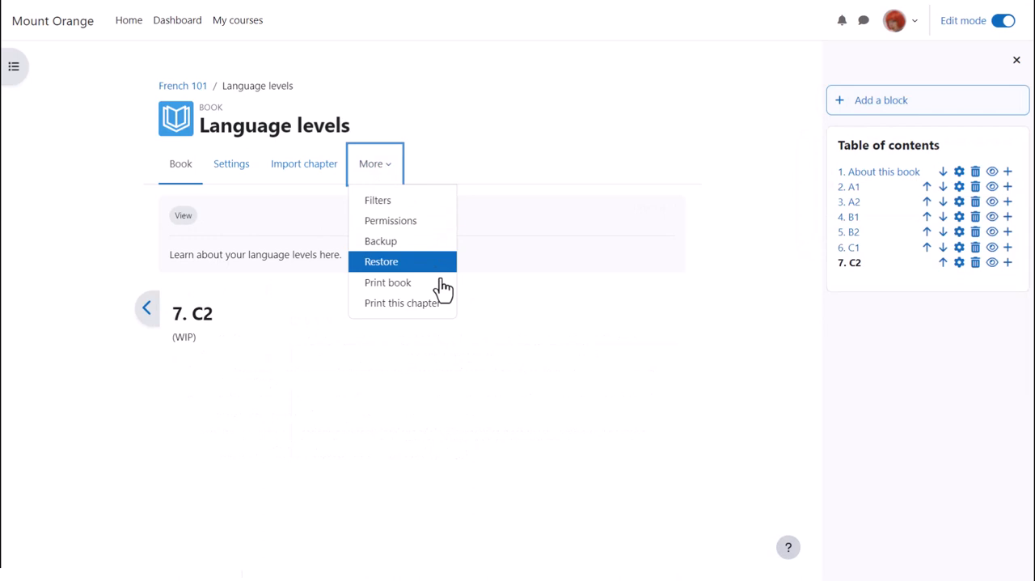
mouse_move(388, 283)
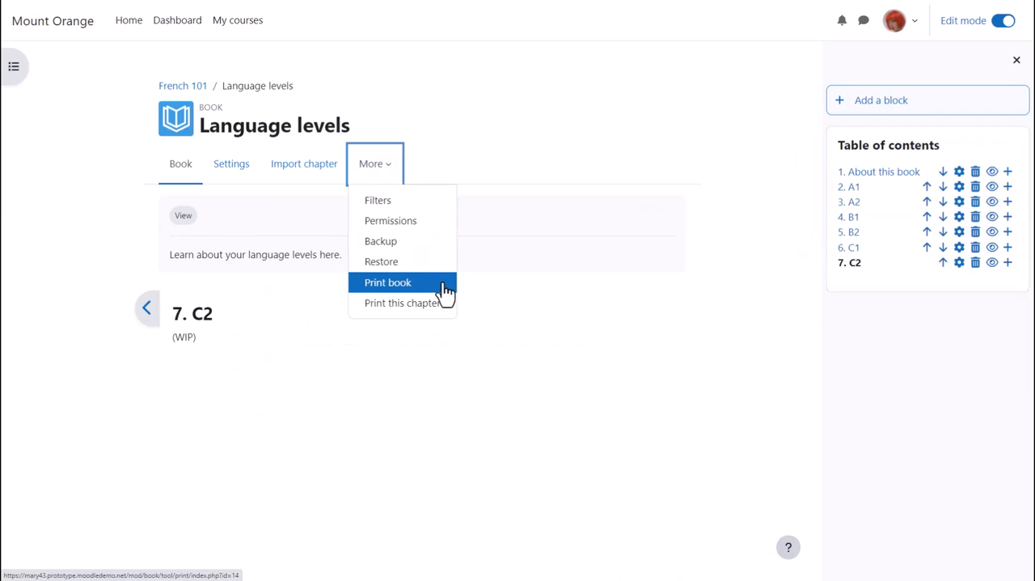